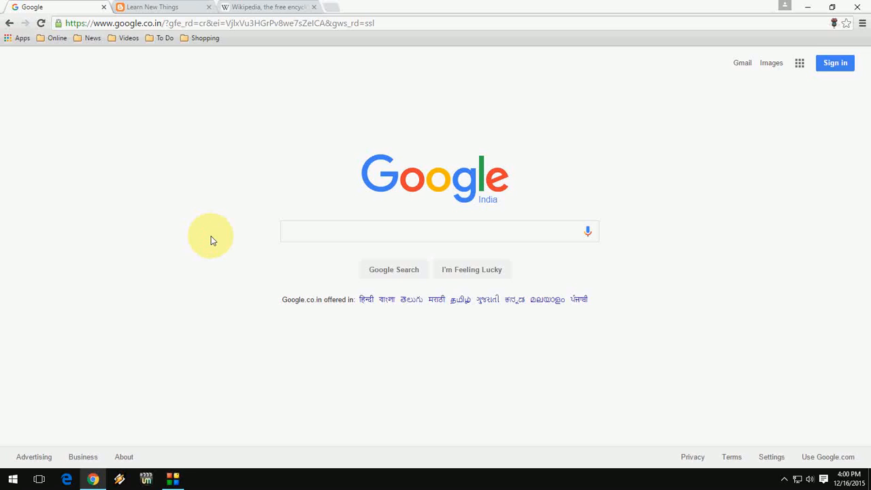
Star the Google homepage to bookmark it as 'Google' on the bookmarks bar.
click(846, 22)
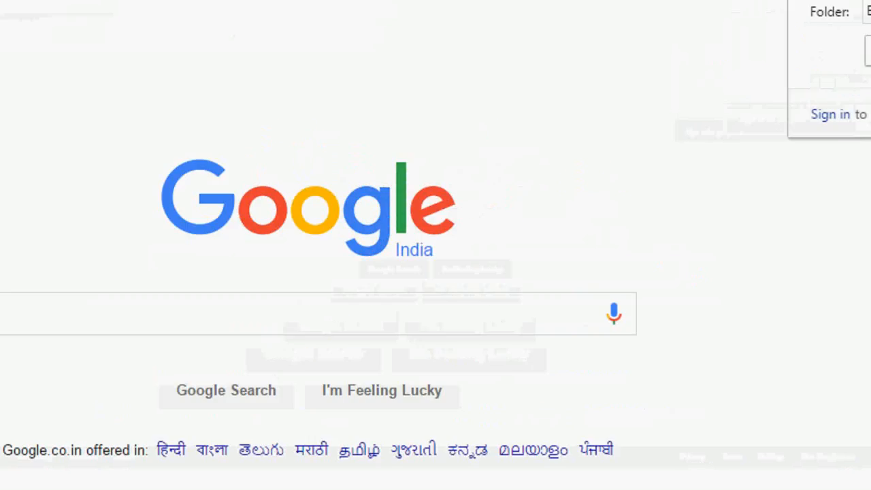
click(844, 5)
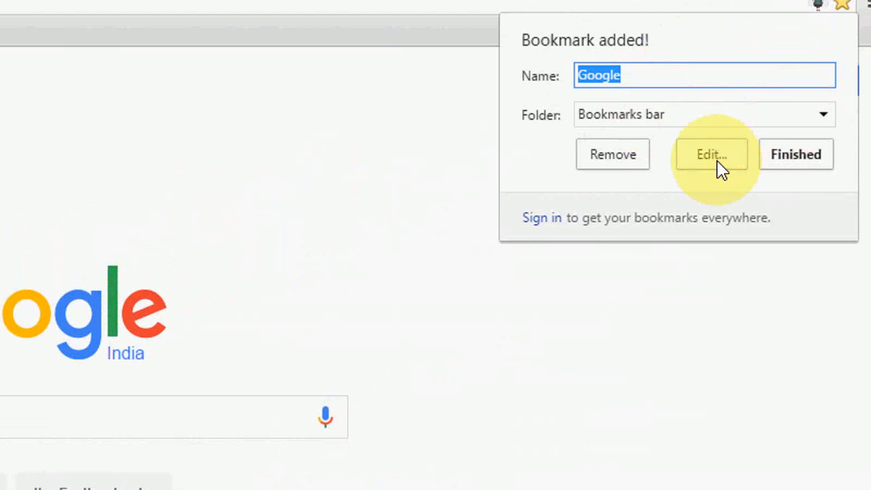
click(710, 153)
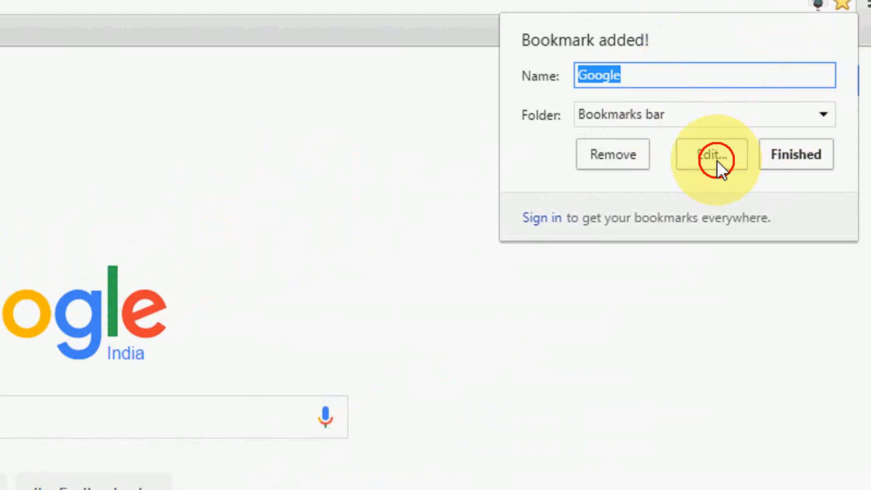
Open the Edit Bookmark dialog for the Google bookmark, showing name, URL and folders.
click(712, 154)
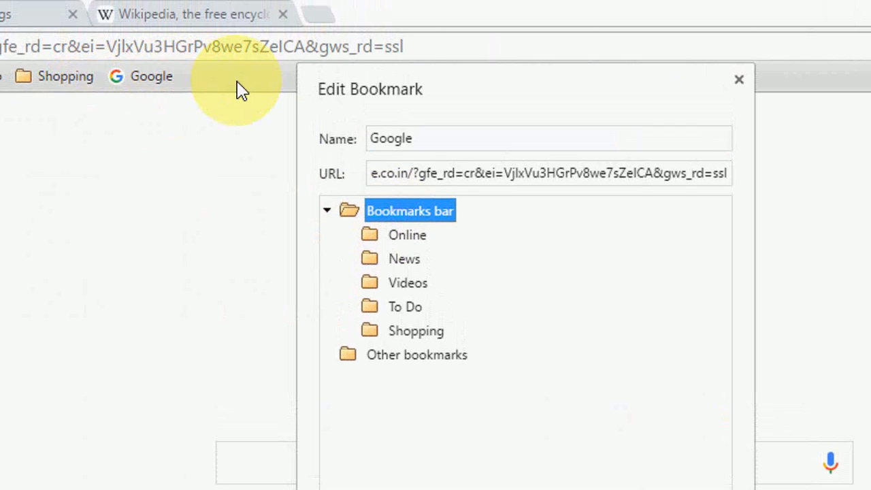
mouse_move(126, 85)
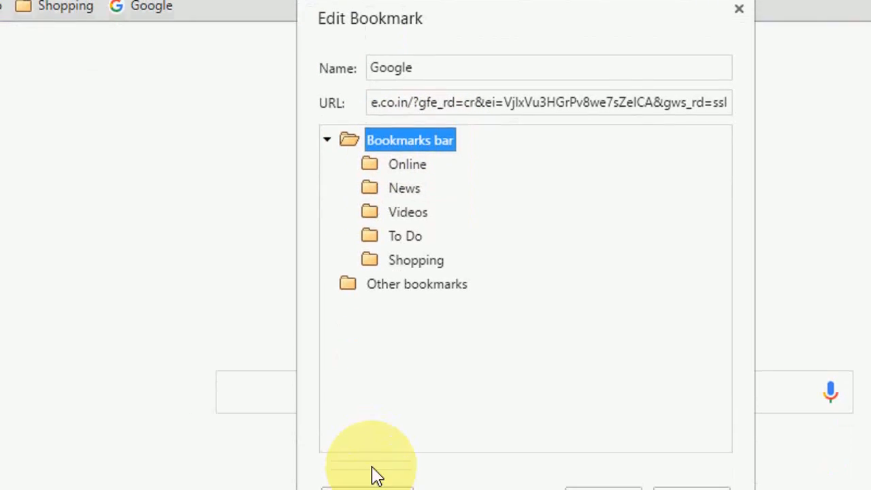
Create a new 'Testing' folder on the bookmarks bar and save the Google bookmark into it.
click(366, 406)
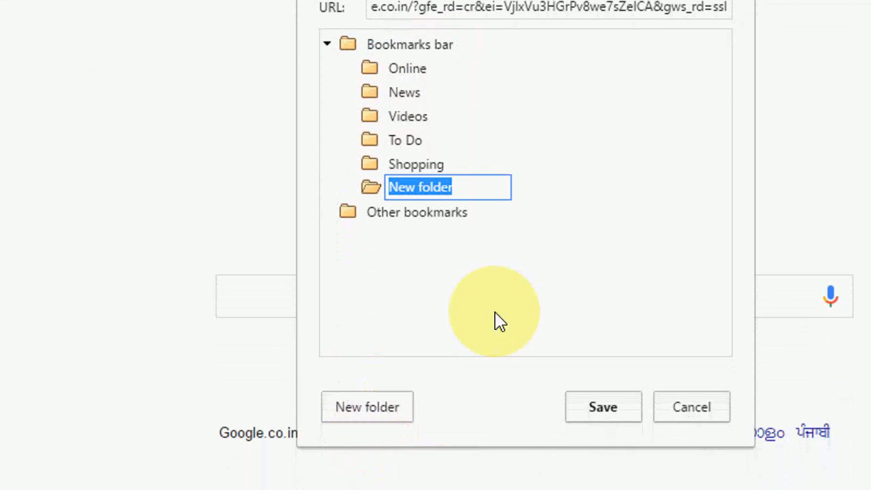
text(Testing)
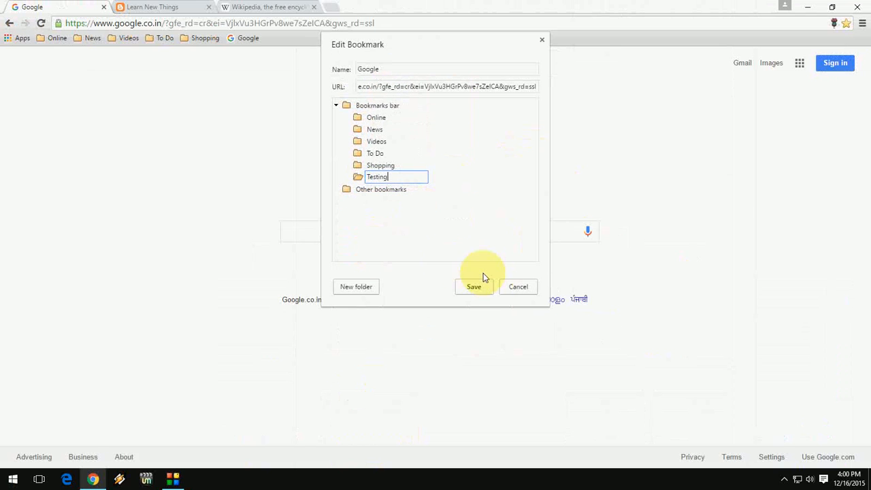
click(474, 287)
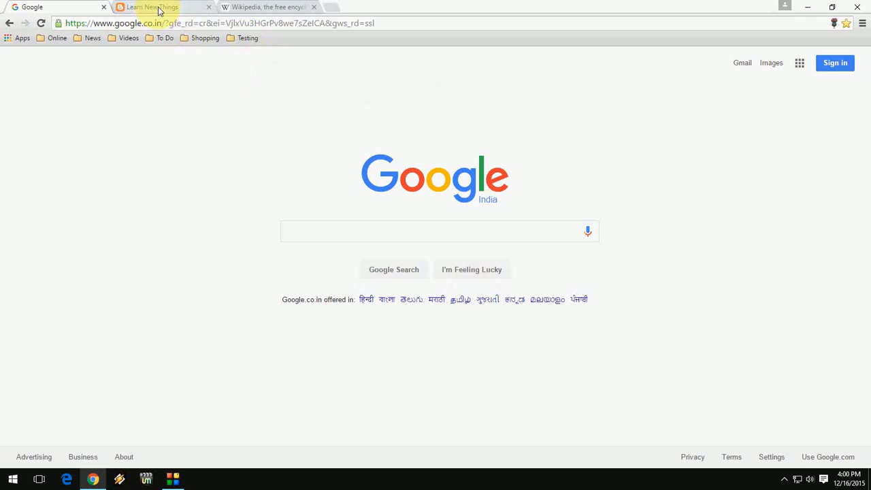
Bookmark the Learn New Things tab and open its full bookmark editor.
click(156, 7)
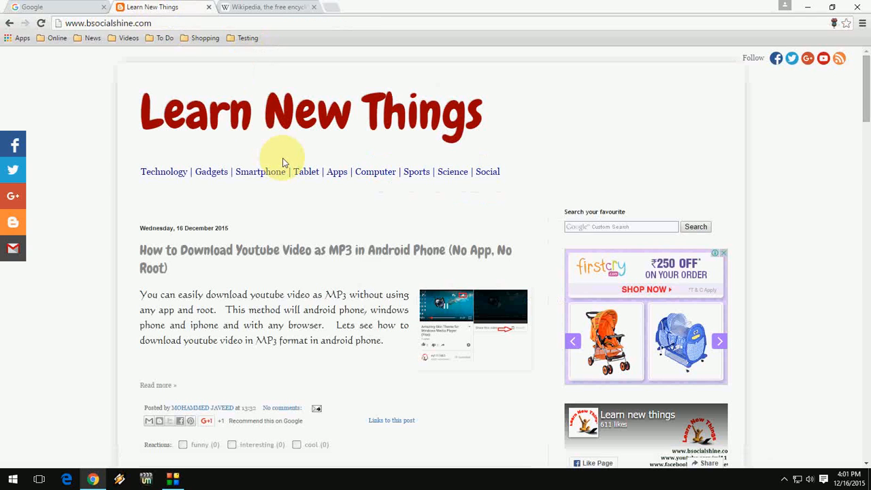
click(846, 22)
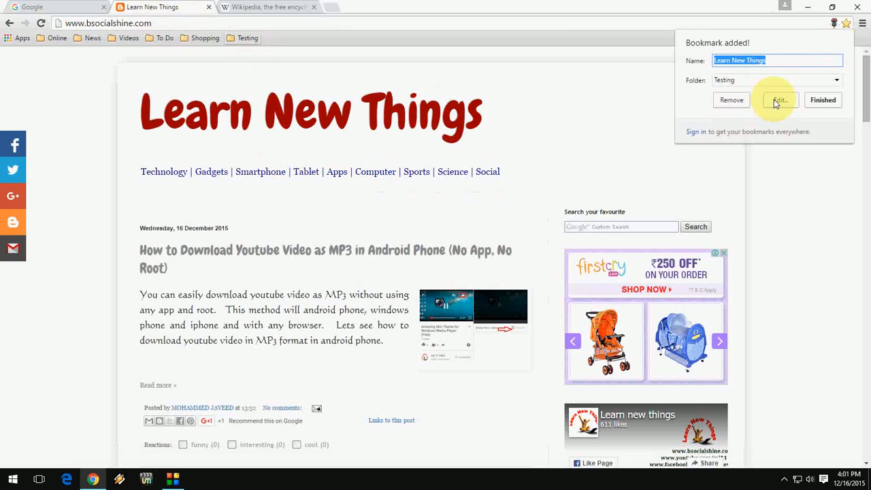
mouse_move(778, 102)
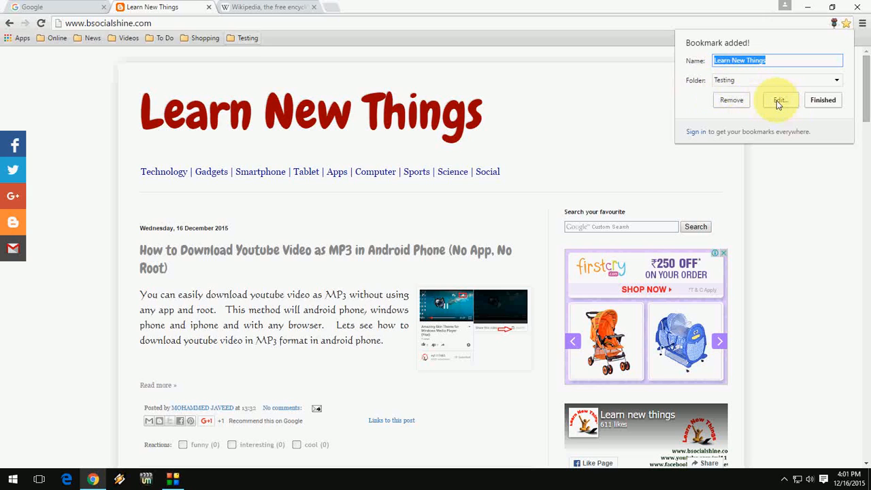
click(779, 101)
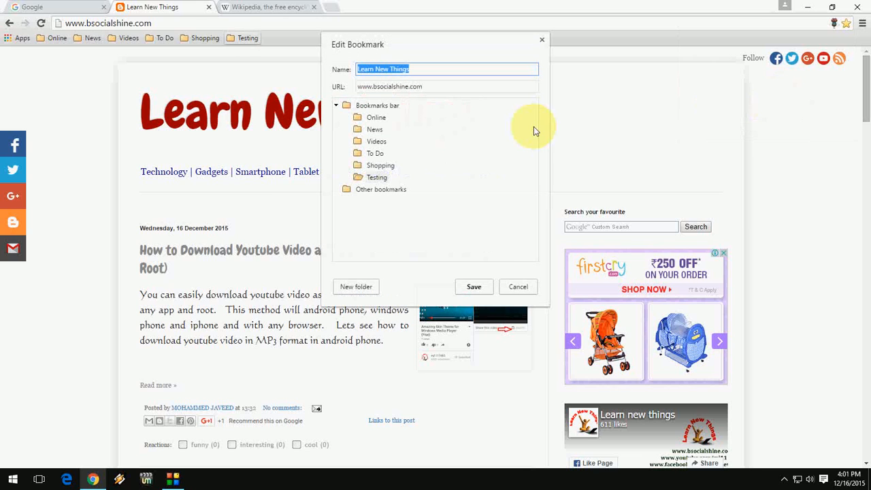
Save Learn New Things into Testing, check the folder's contents, and go to the Wikipedia tab.
click(376, 177)
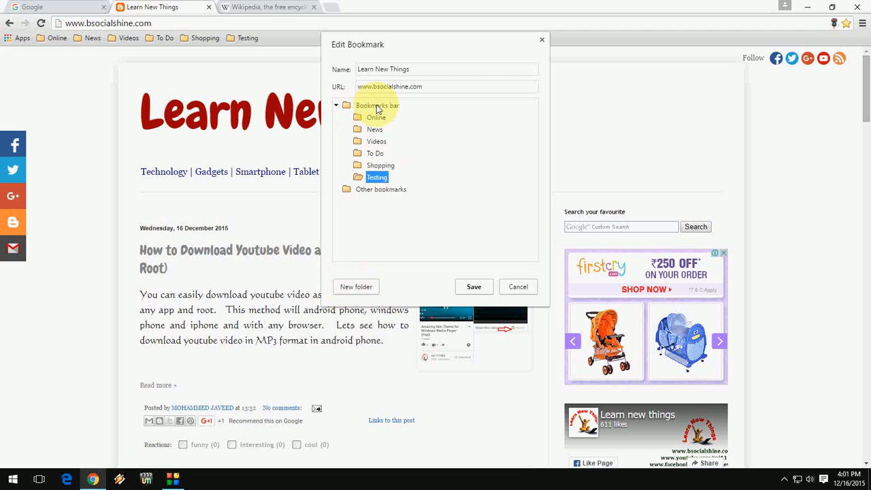
click(376, 105)
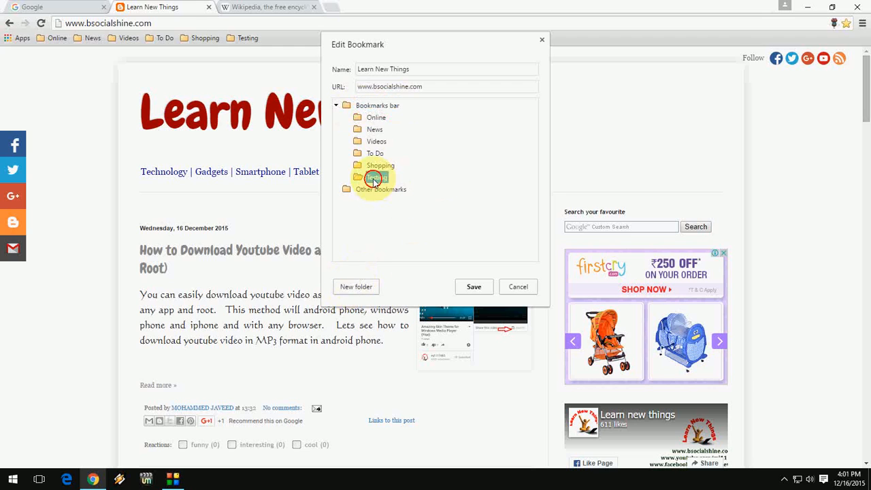
click(377, 177)
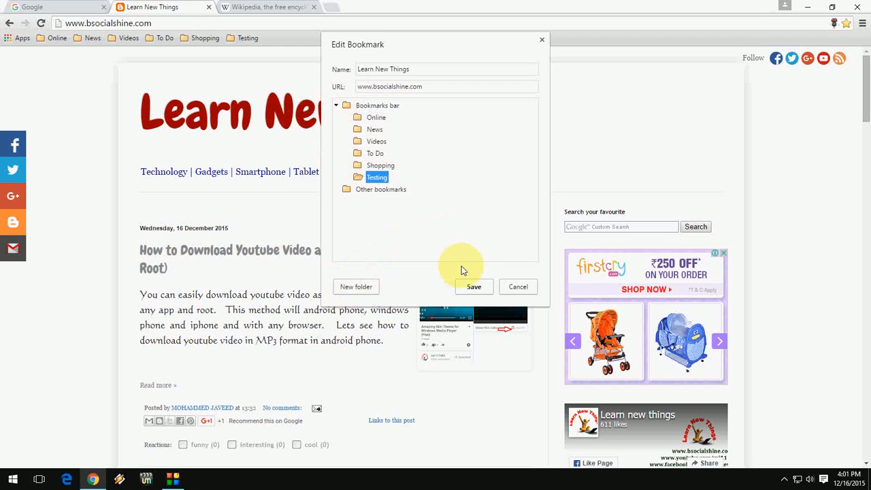
click(474, 287)
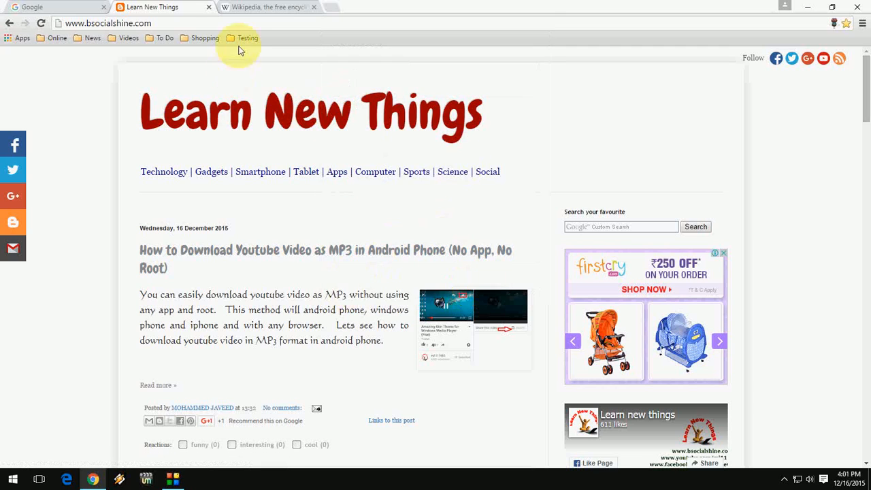
click(247, 38)
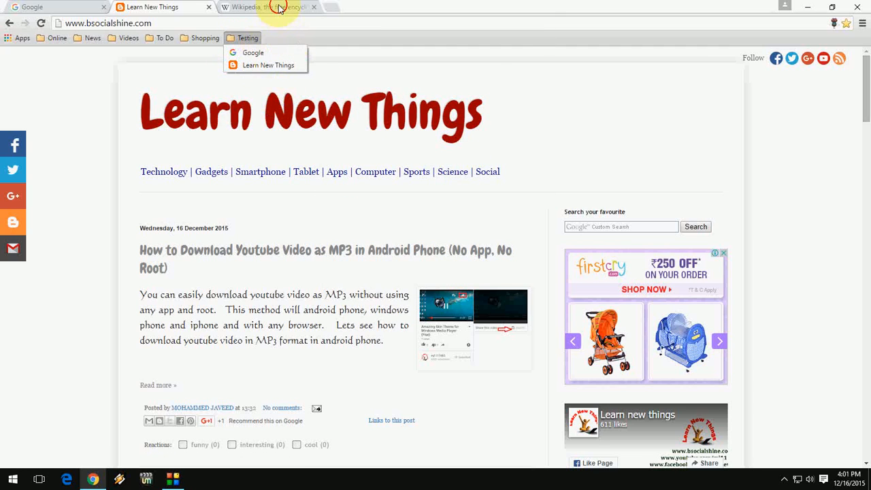
click(259, 7)
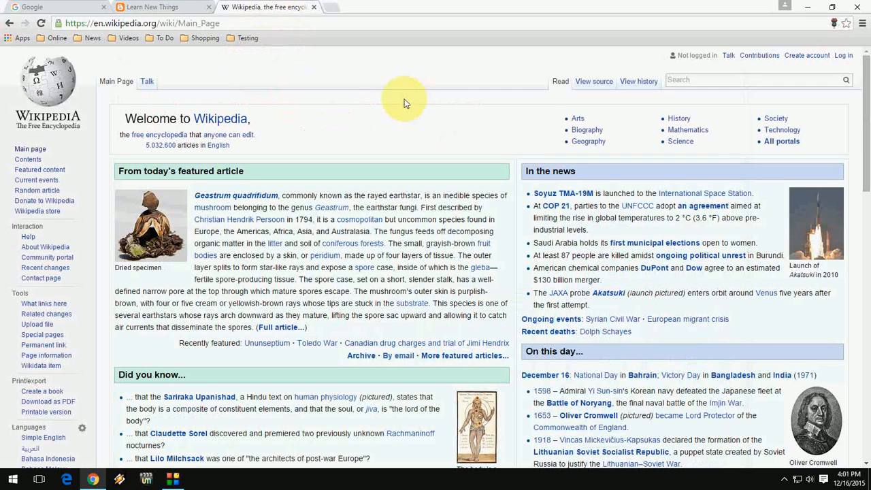
Bookmark Wikipedia's main page into Testing and confirm Testing lists all three bookmarks.
click(846, 22)
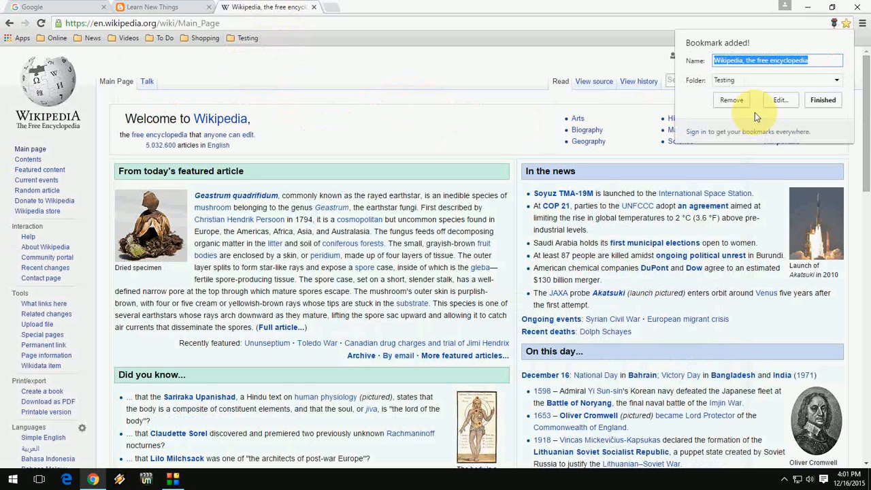
click(779, 100)
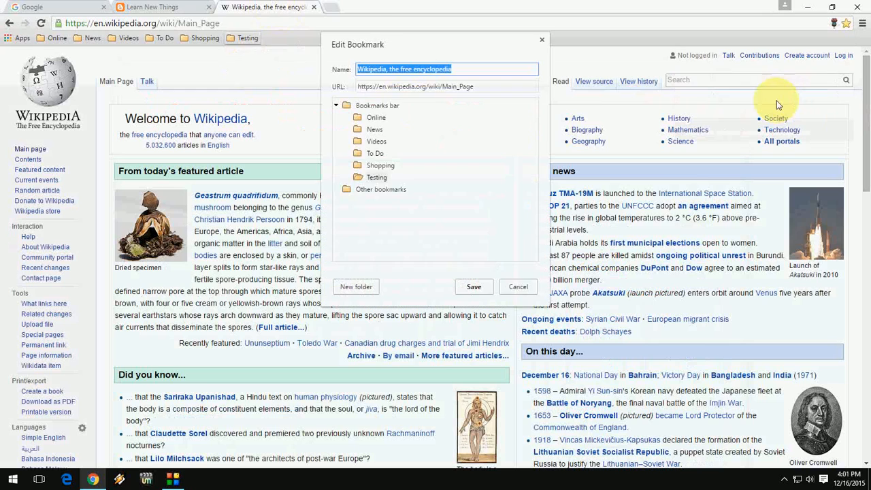
click(377, 177)
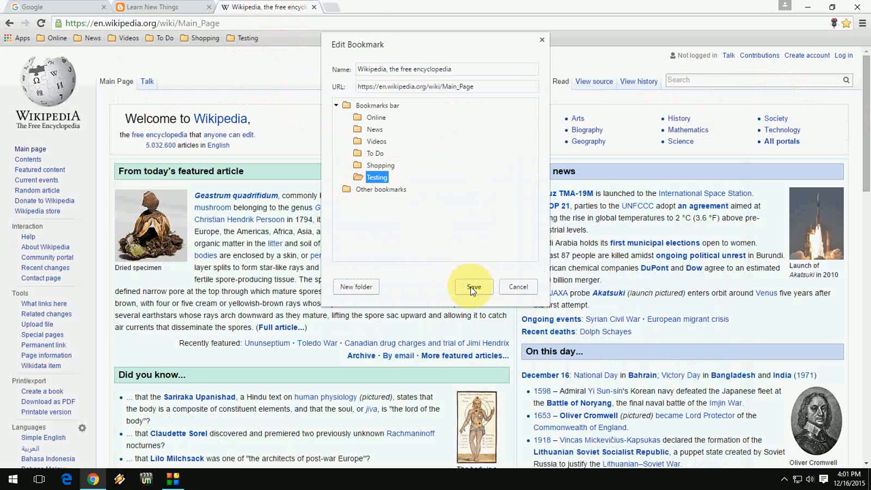
click(473, 286)
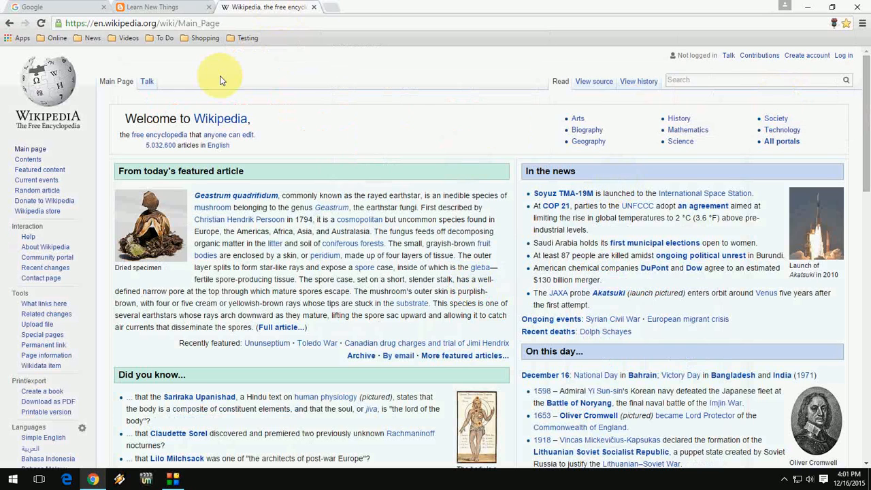
click(247, 37)
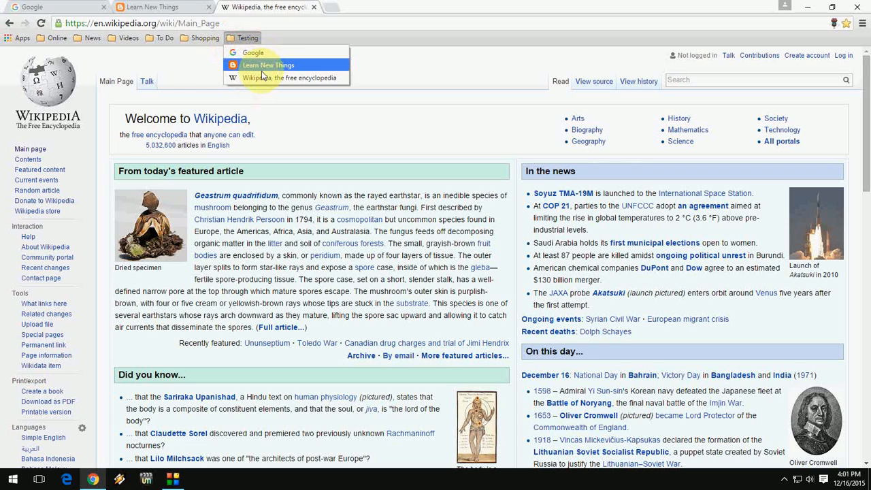
mouse_move(289, 65)
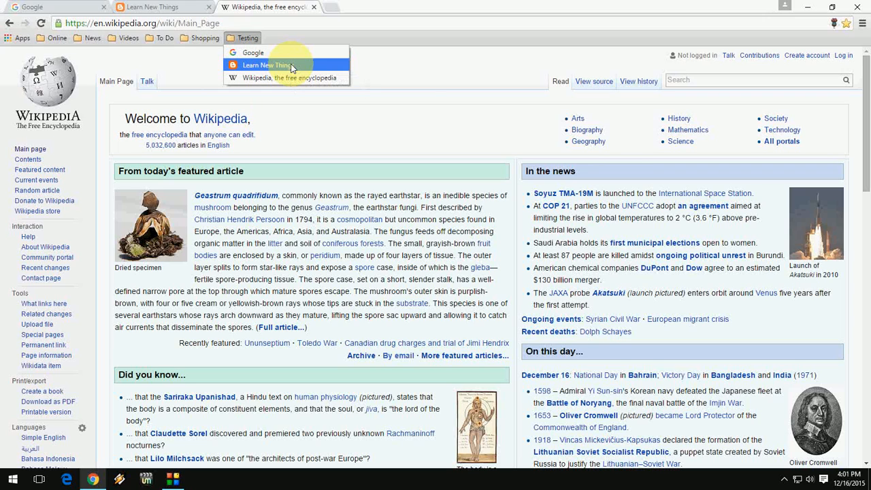
click(418, 77)
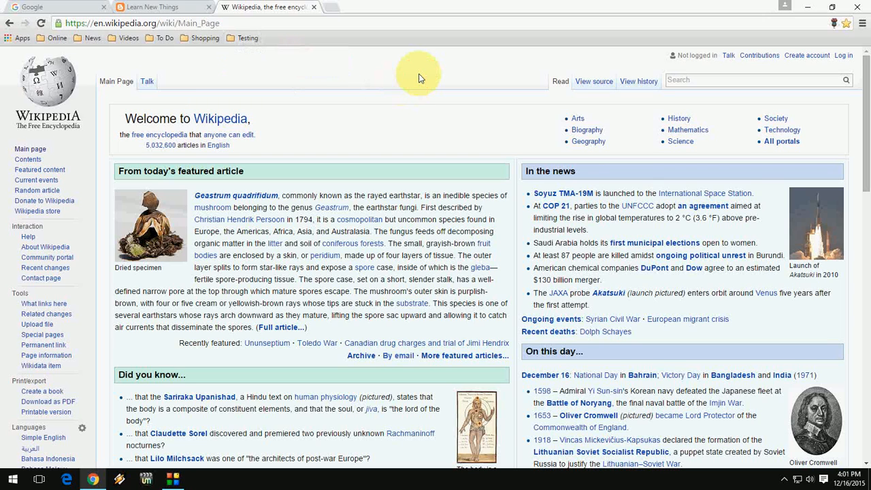